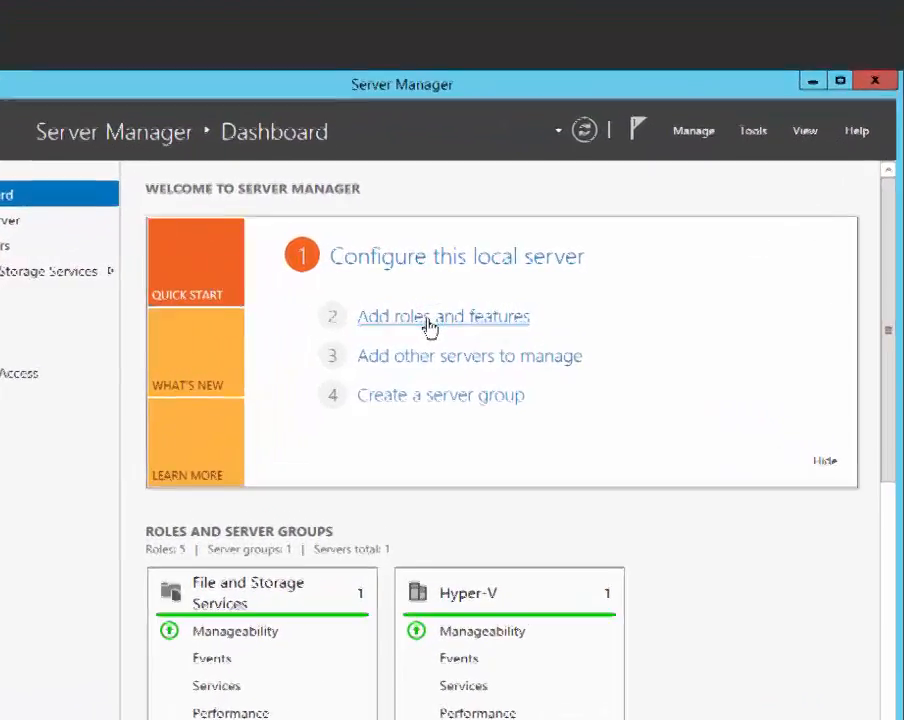
Begin the Add Roles and Features wizard for the local server and reach the Server Roles list.
left_click(444, 316)
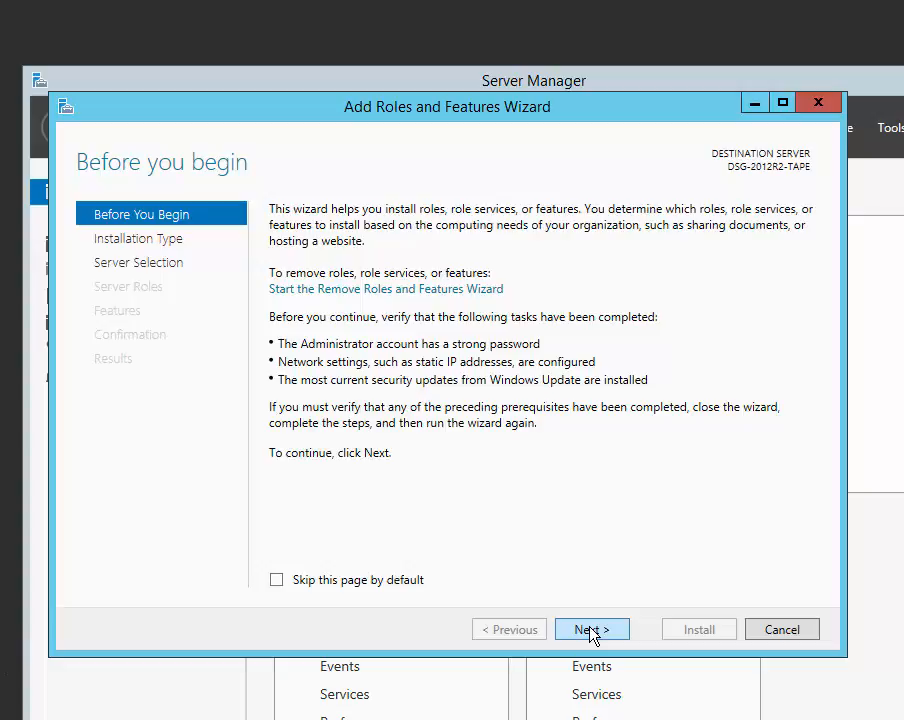
left_click(592, 628)
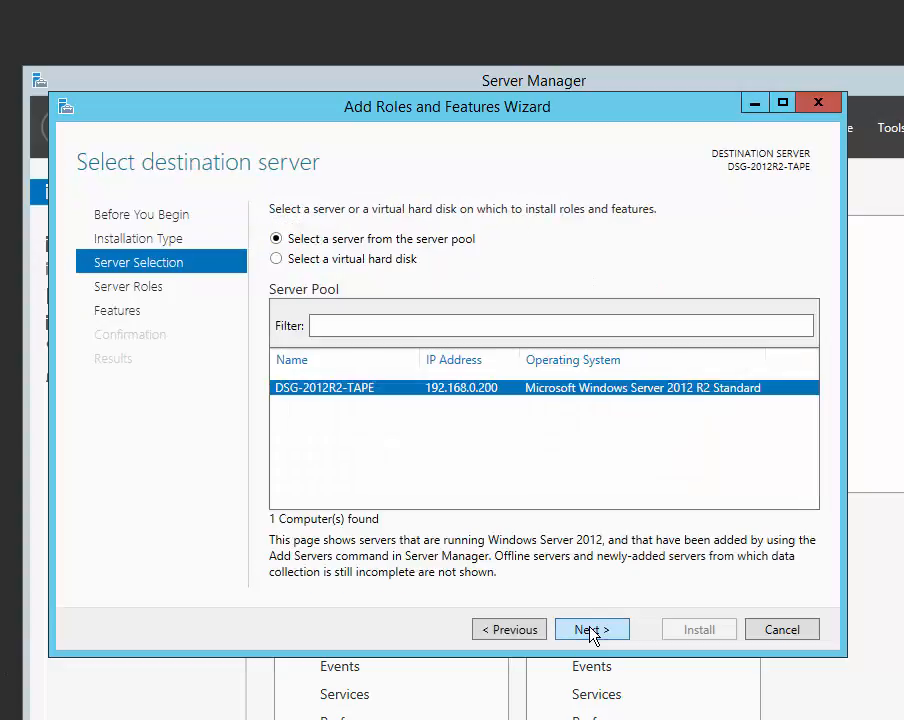
left_click(592, 628)
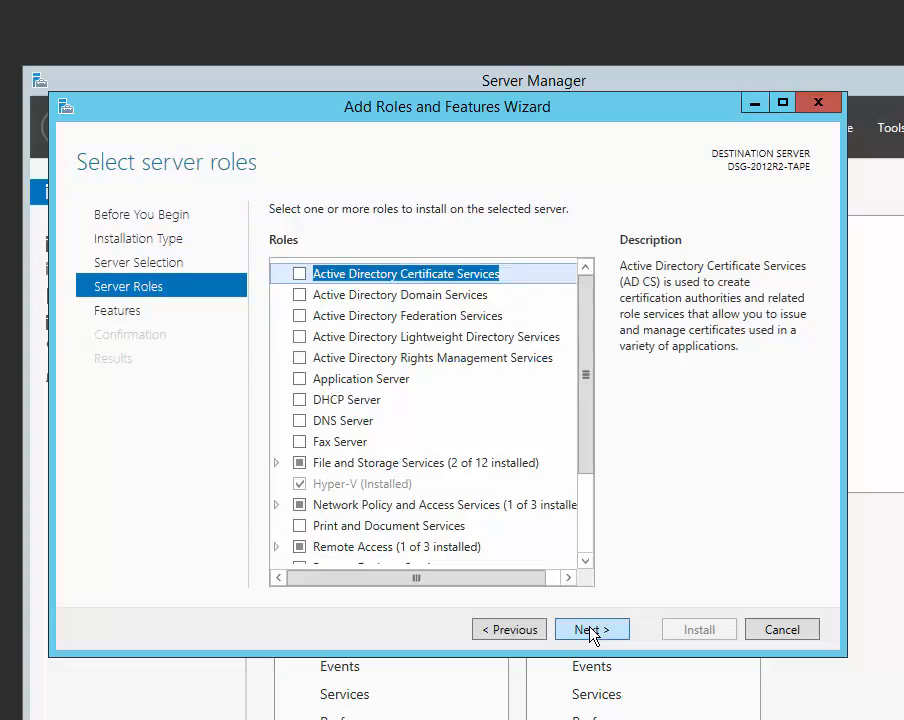
Select .NET Framework 3.5 and Desktop Experience under User Interfaces and Infrastructure, then finish the wizard.
left_click(592, 628)
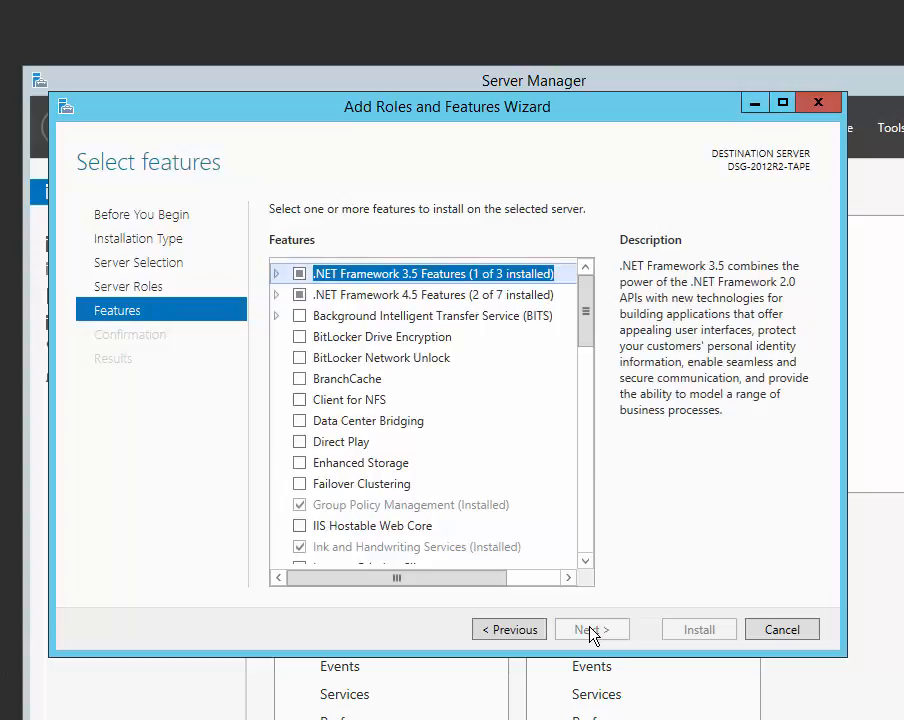
mouse_move(320, 280)
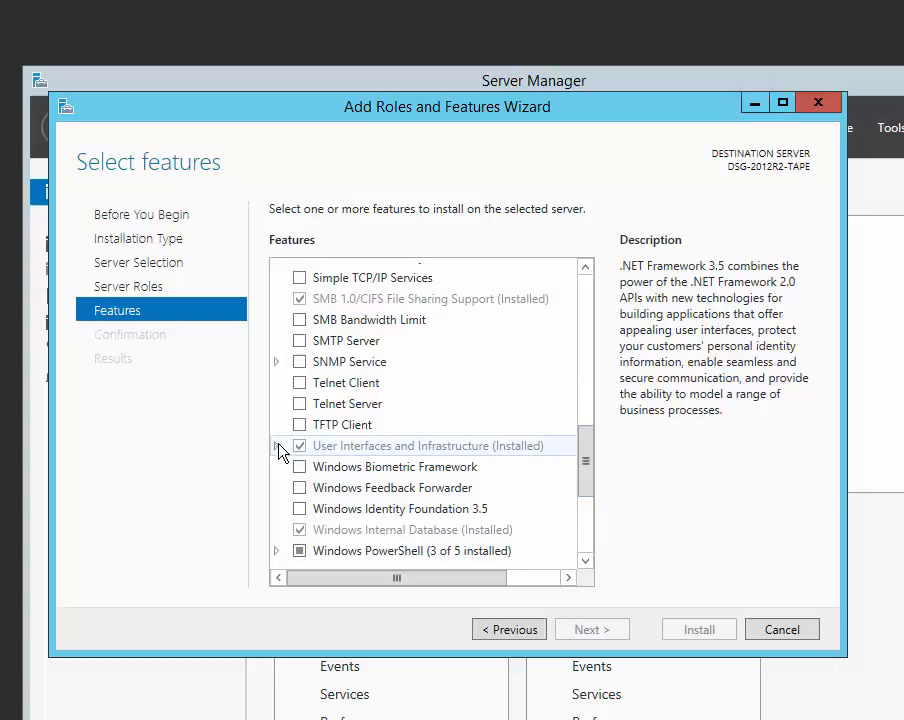
left_click(278, 444)
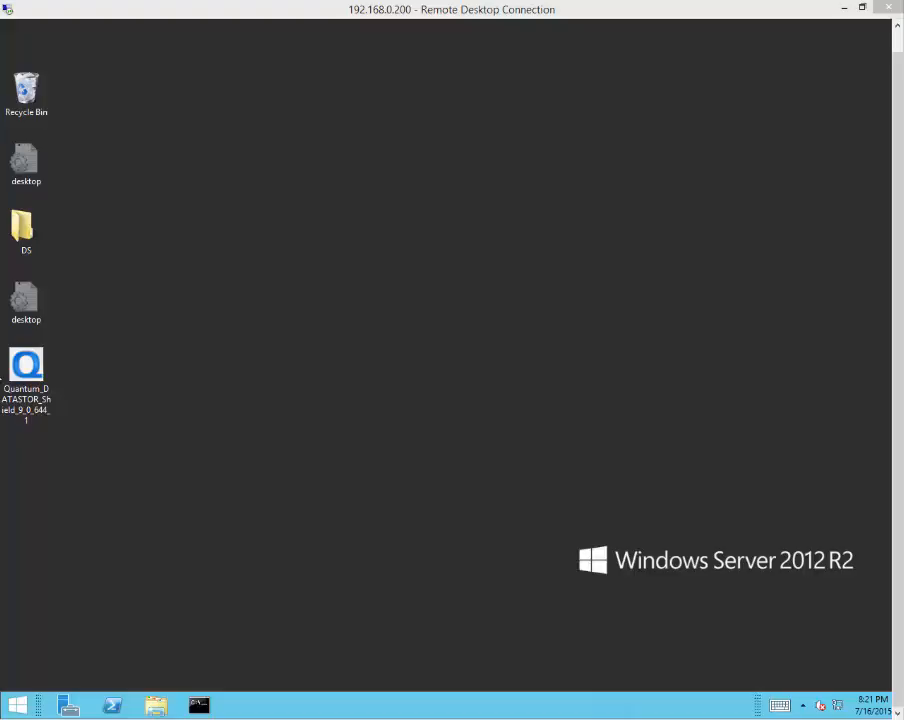
Launch the DATASTOR Shield installer from the desktop and advance to its license agreement.
double_click(26, 370)
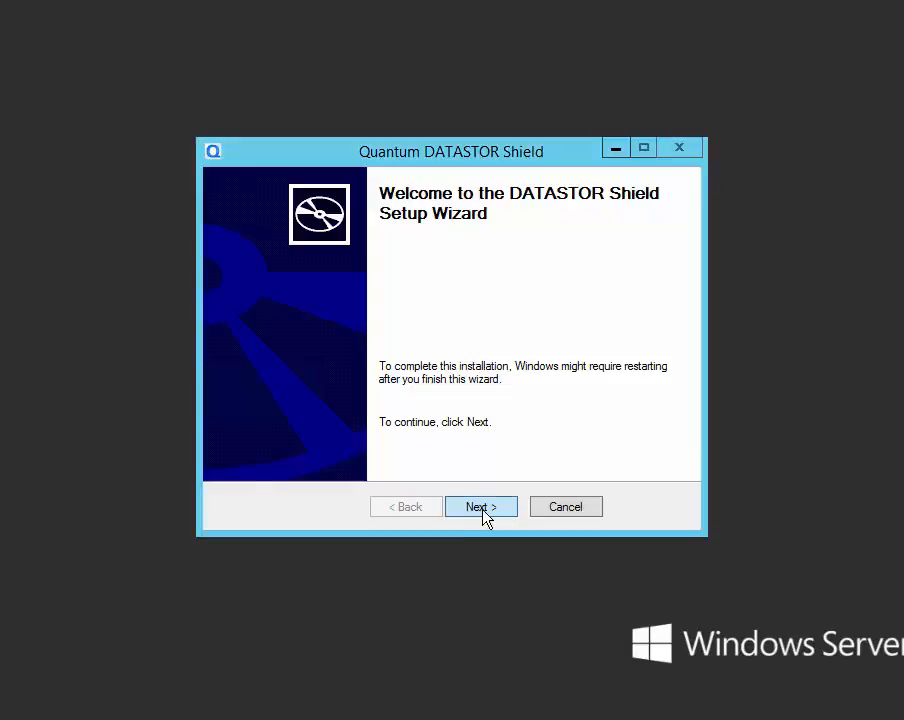
left_click(480, 506)
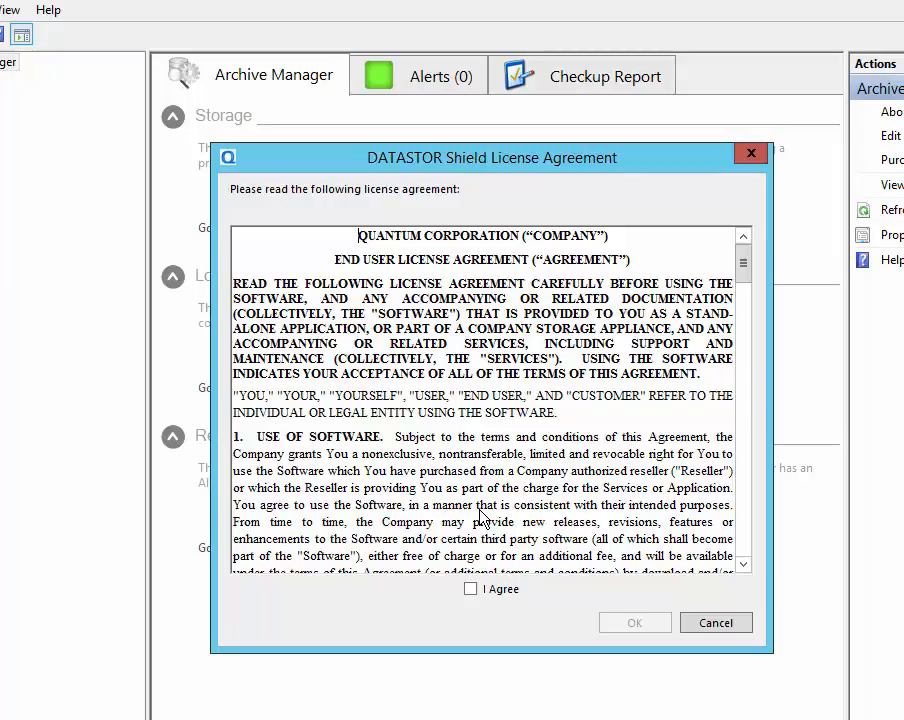
Agree to the license, add the first license key and activate it successfully over the Internet.
left_click(716, 622)
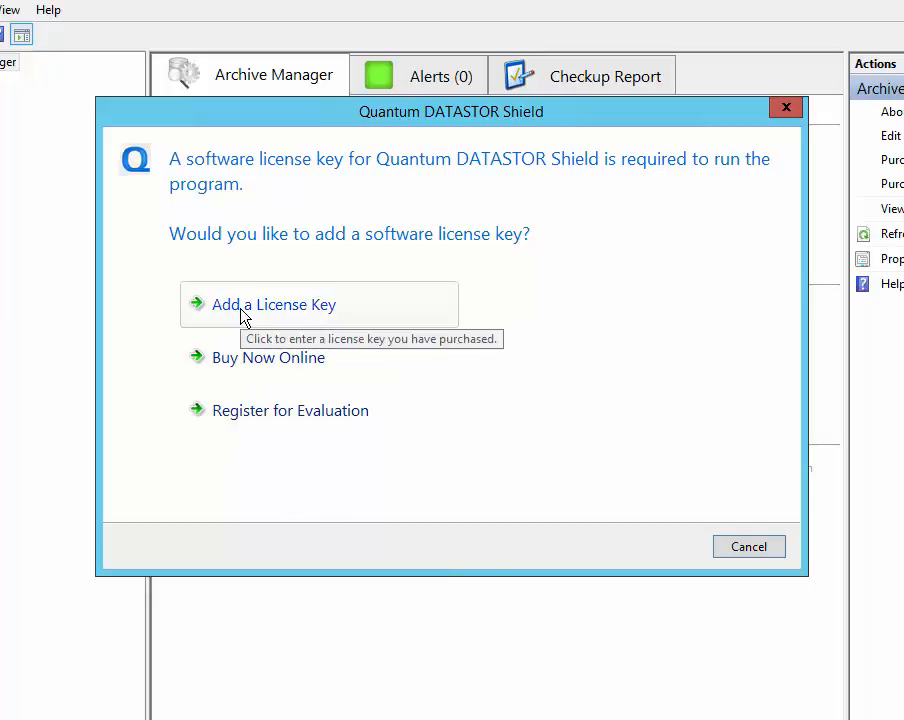
left_click(274, 304)
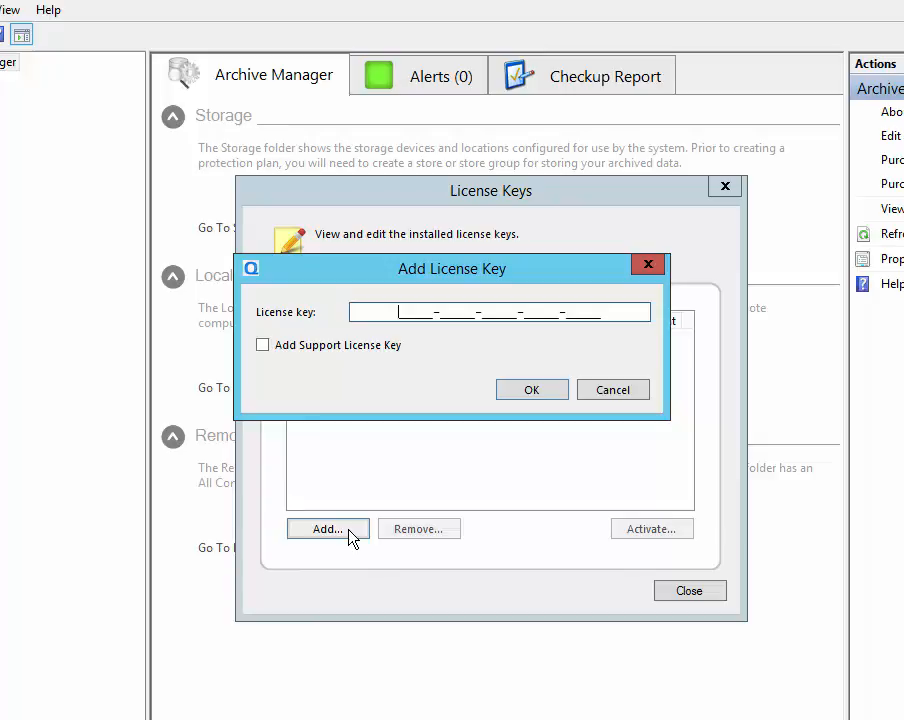
mouse_move(420, 348)
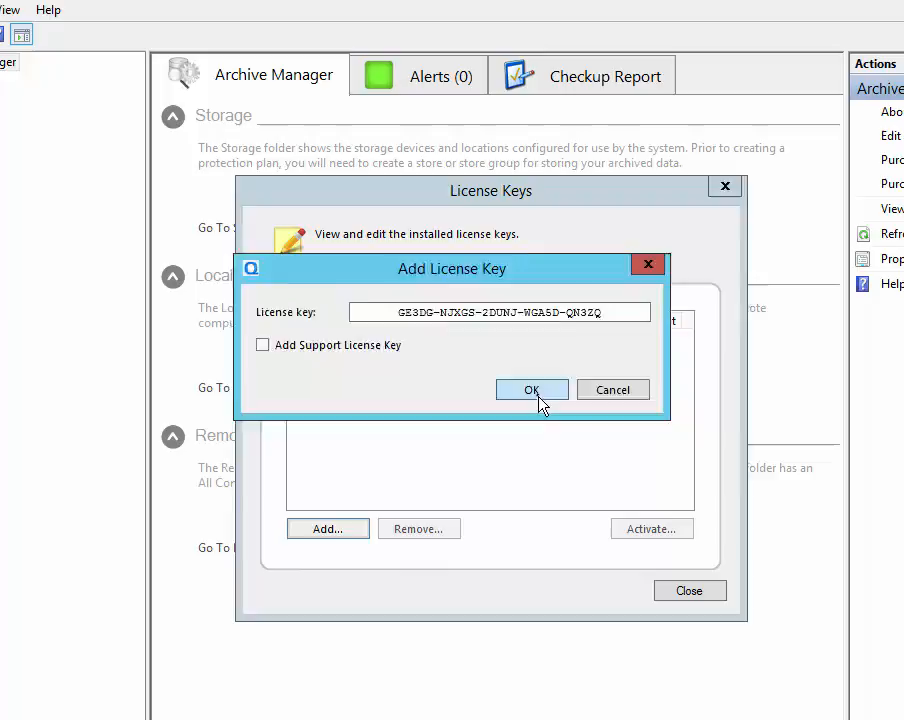
left_click(532, 390)
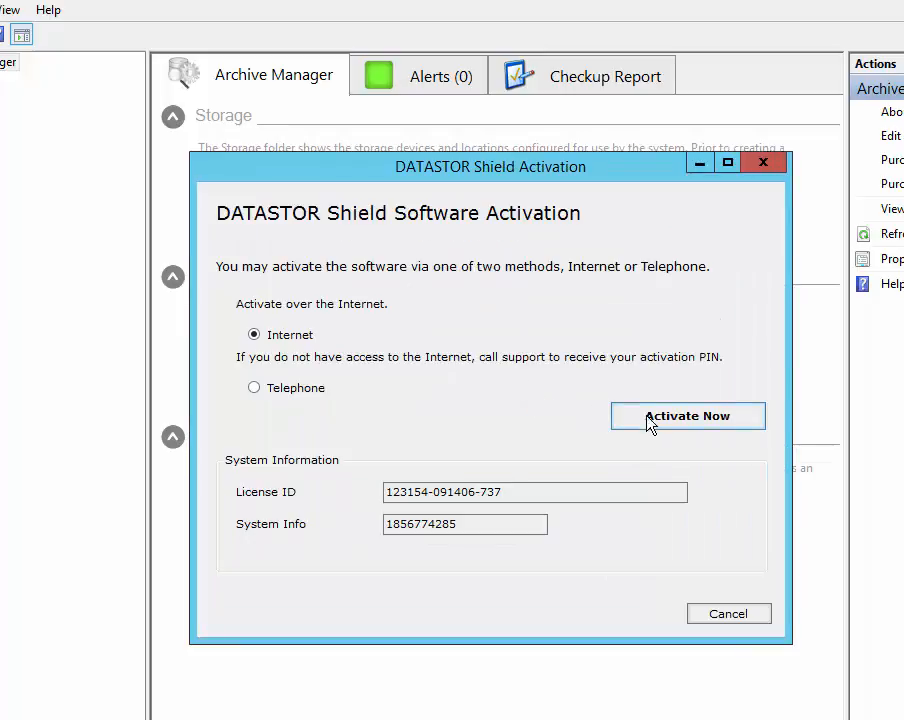
left_click(688, 414)
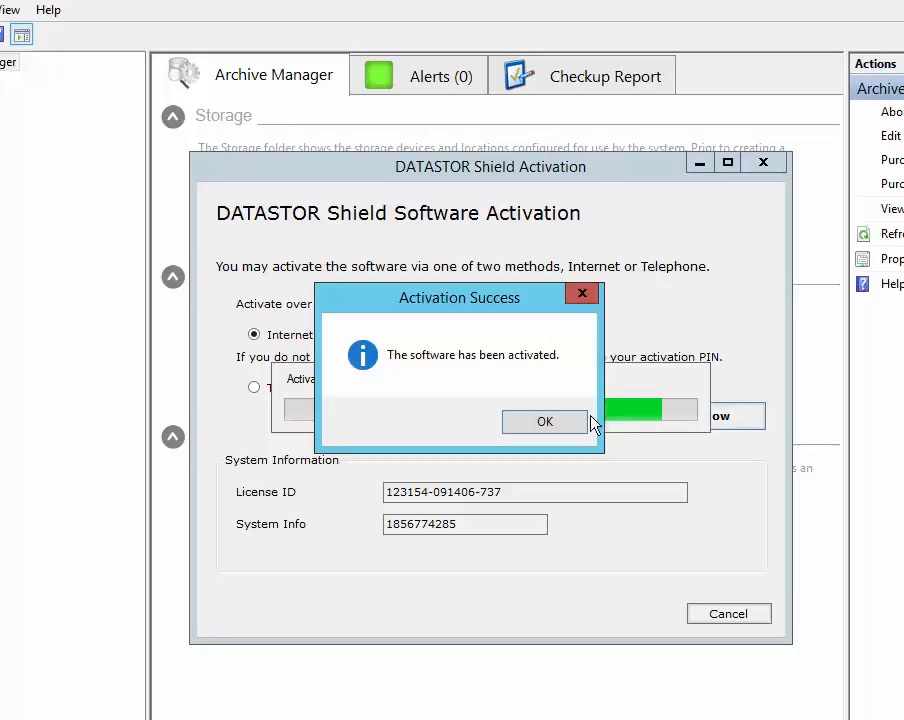
left_click(544, 420)
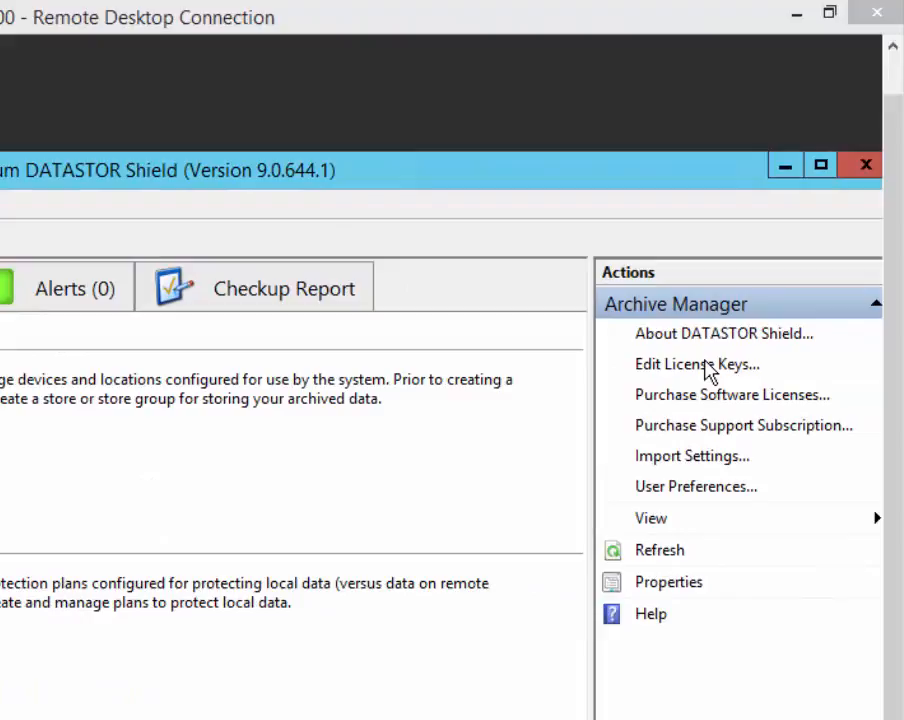
Add a second license key via Edit License Keys and start its Internet activation.
left_click(696, 364)
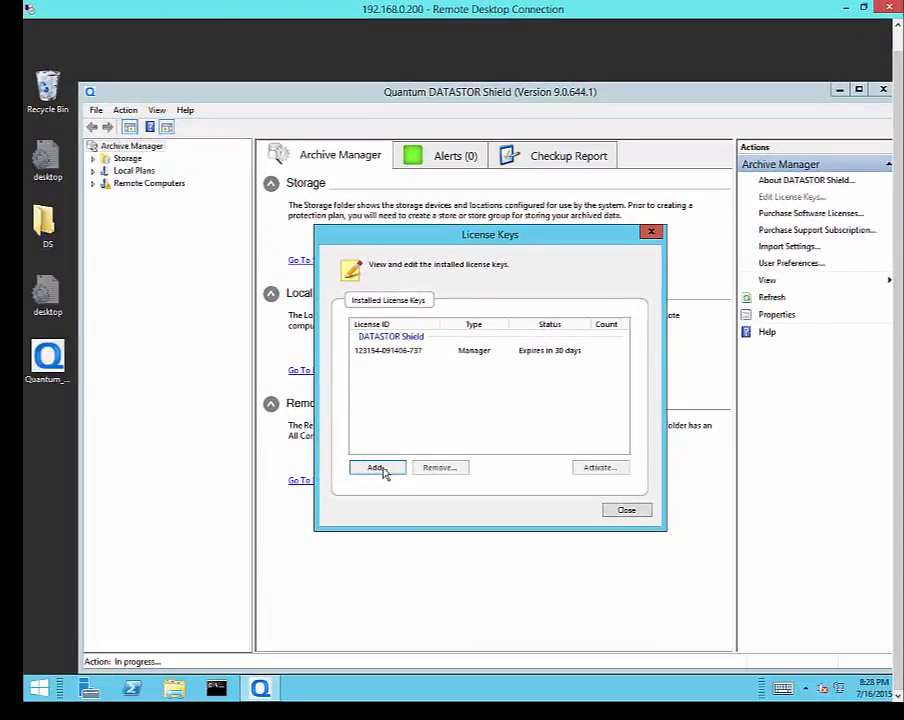
left_click(376, 468)
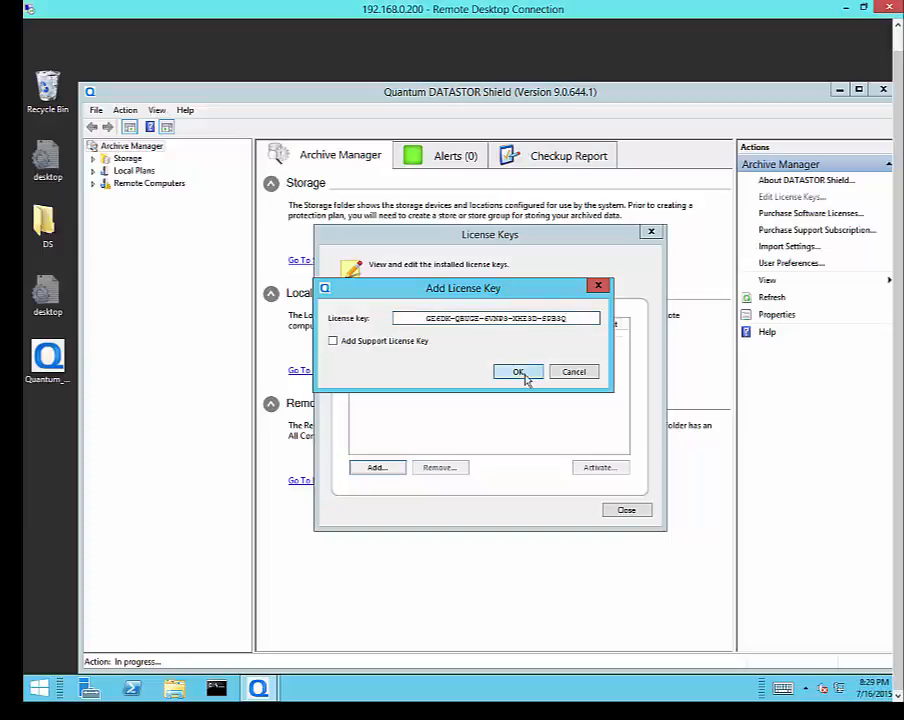
left_click(520, 370)
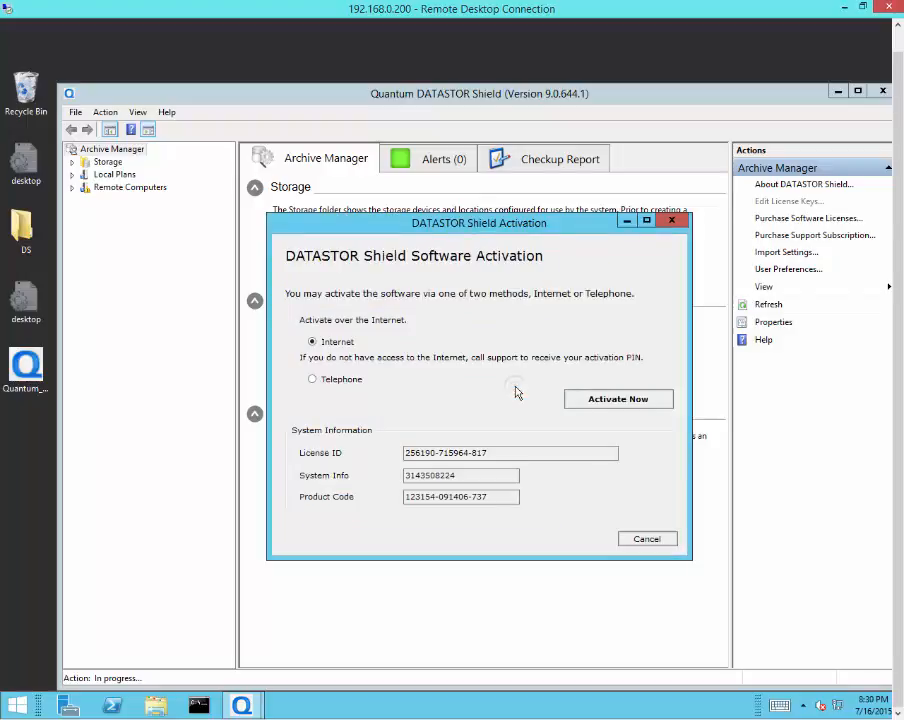
left_click(618, 398)
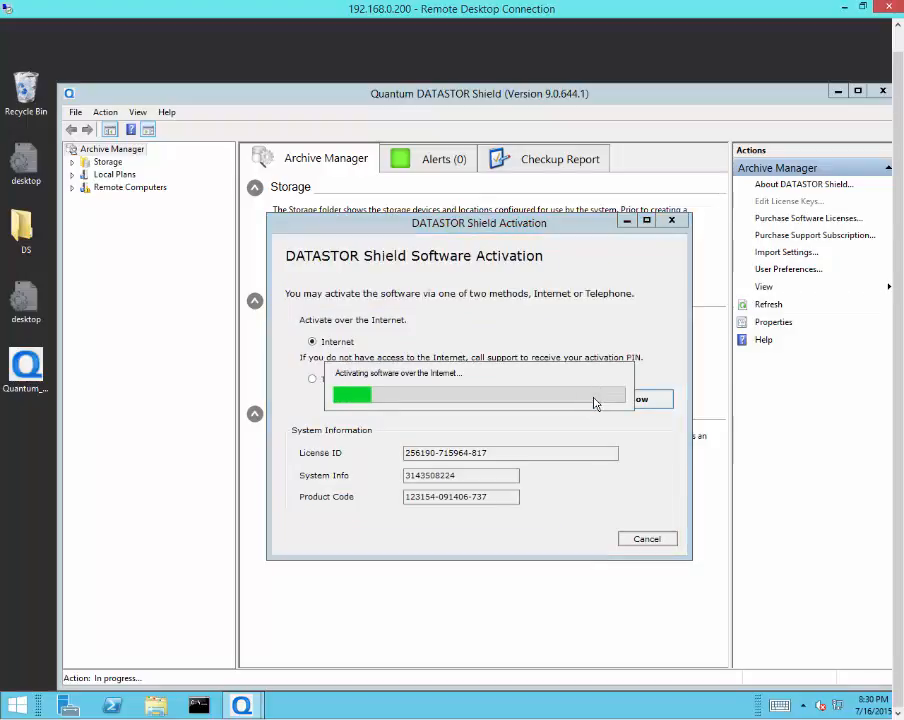